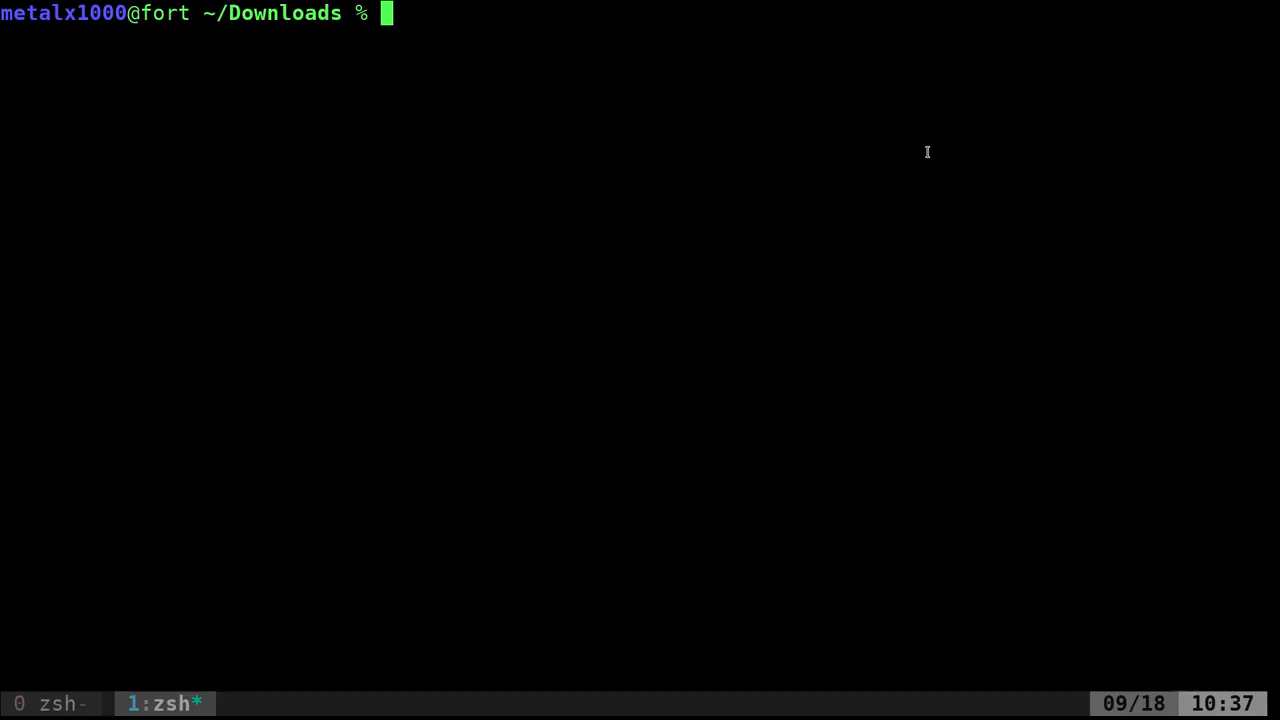
Step: Check 1.zip with file, rename it to 1, and check its type again
type("file")
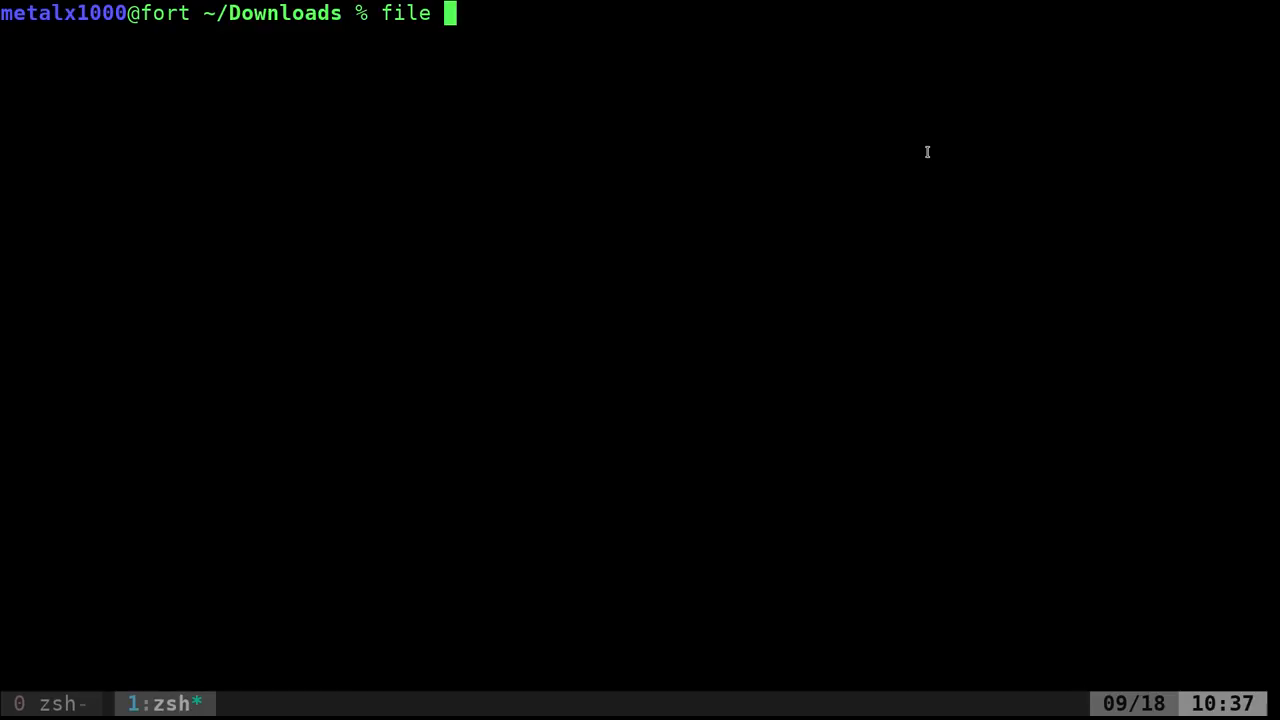
type("1.")
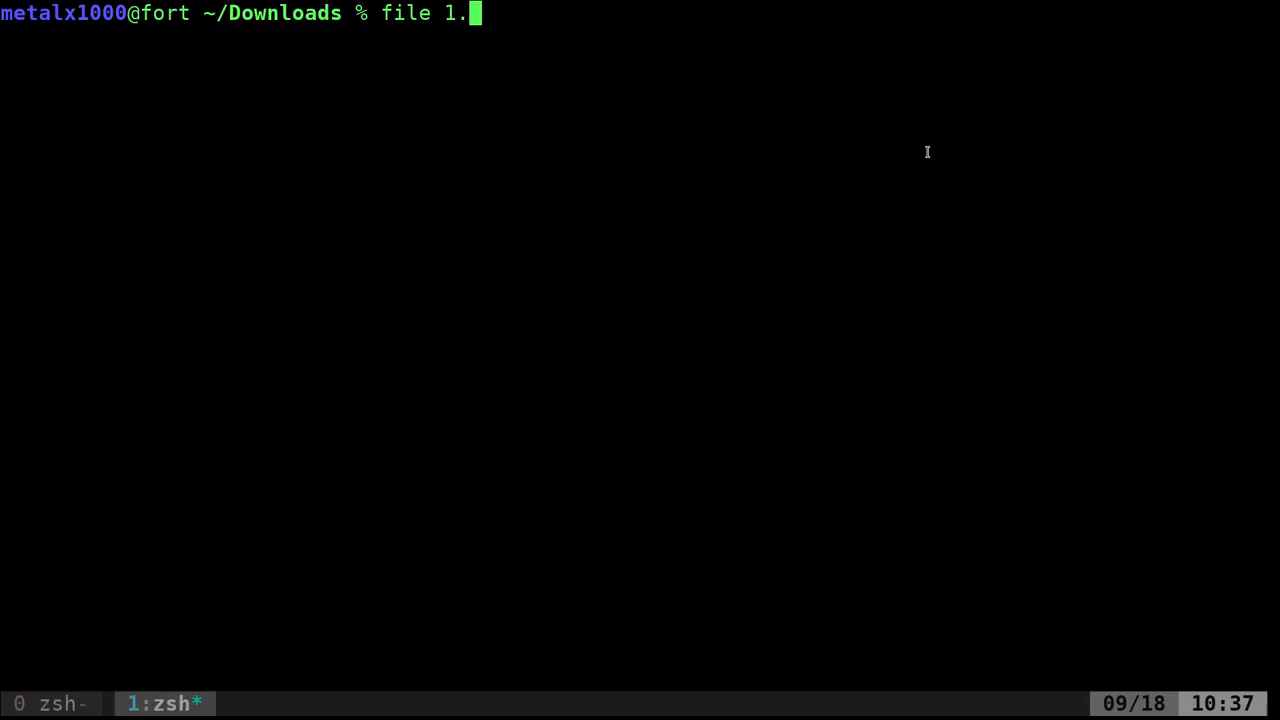
type("zip")
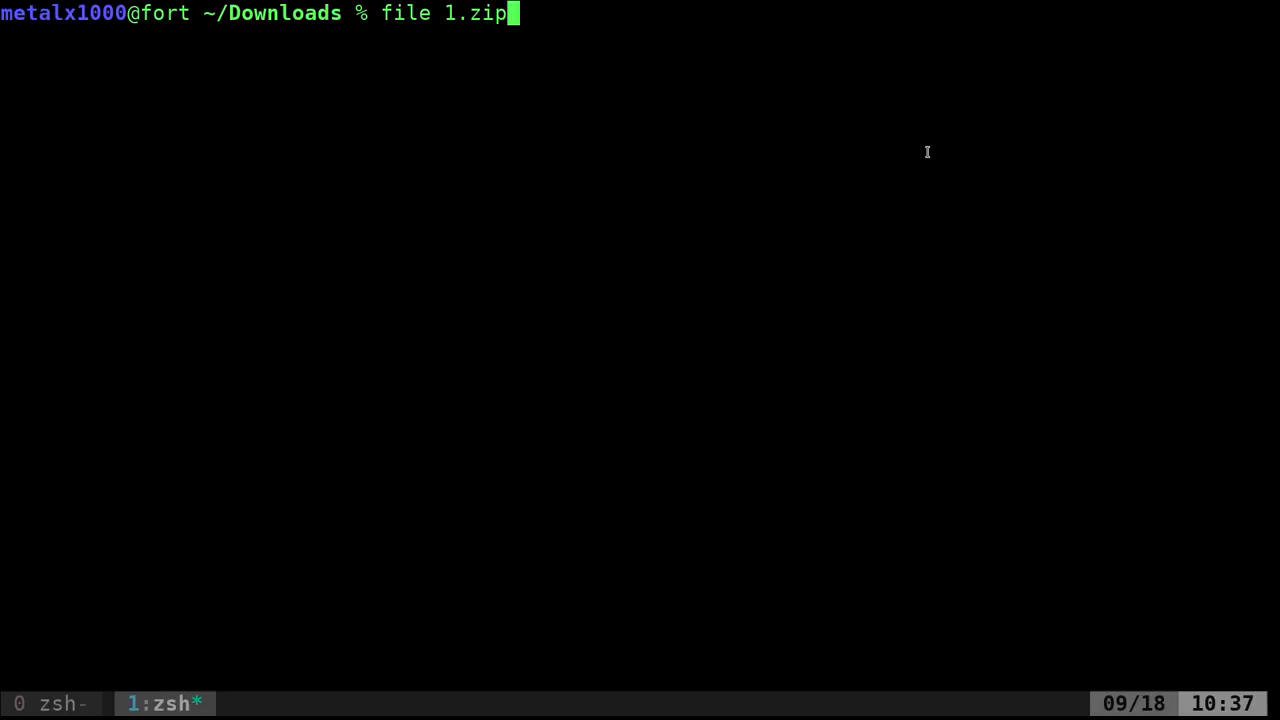
key("Return")
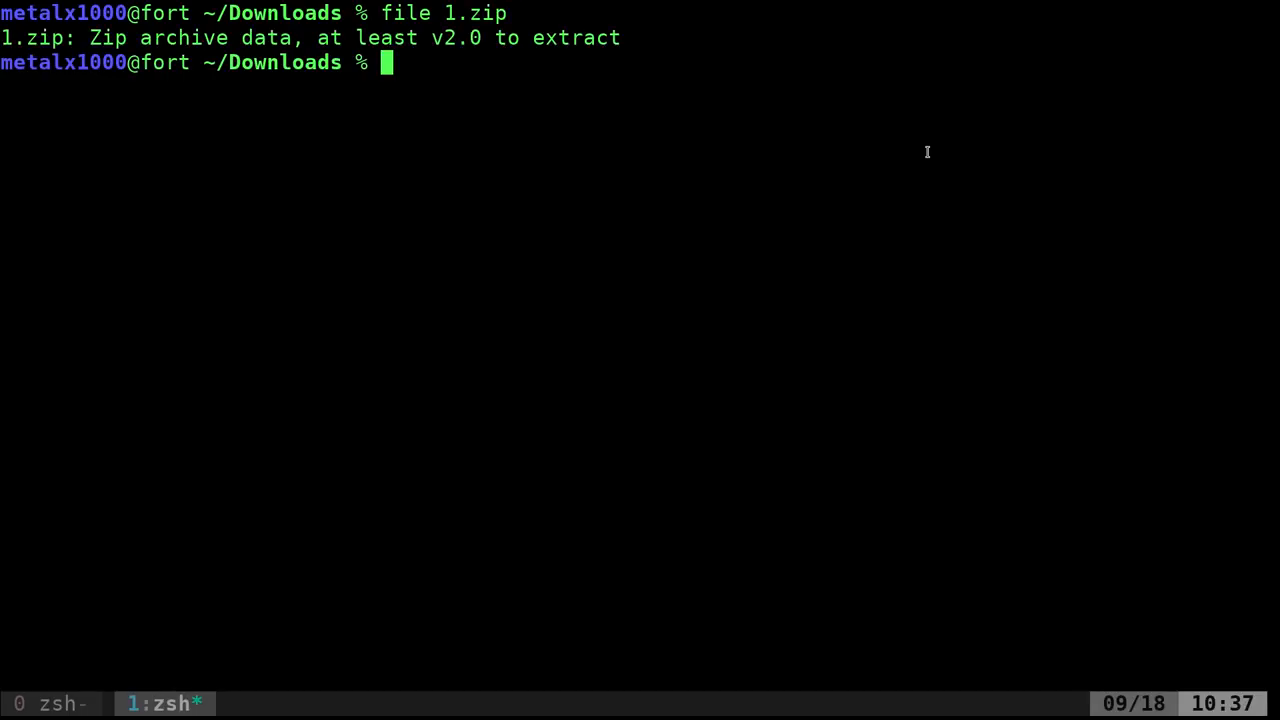
type("mv")
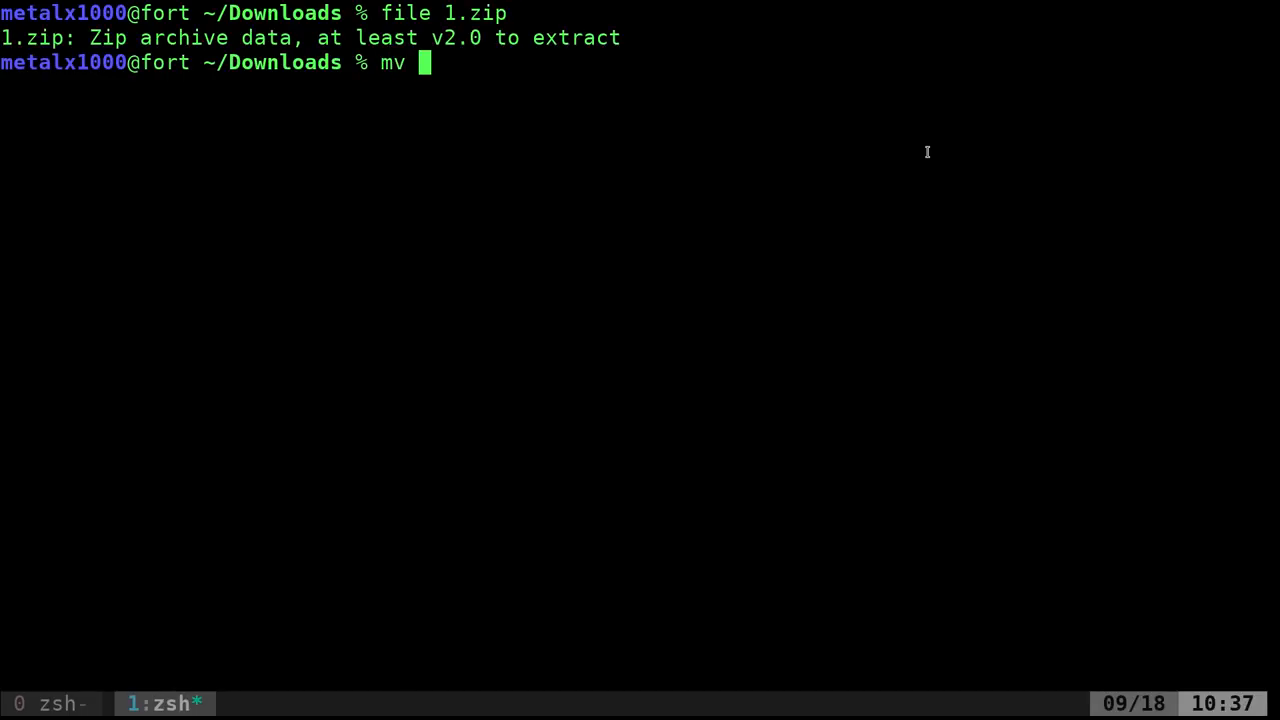
type("1.zip")
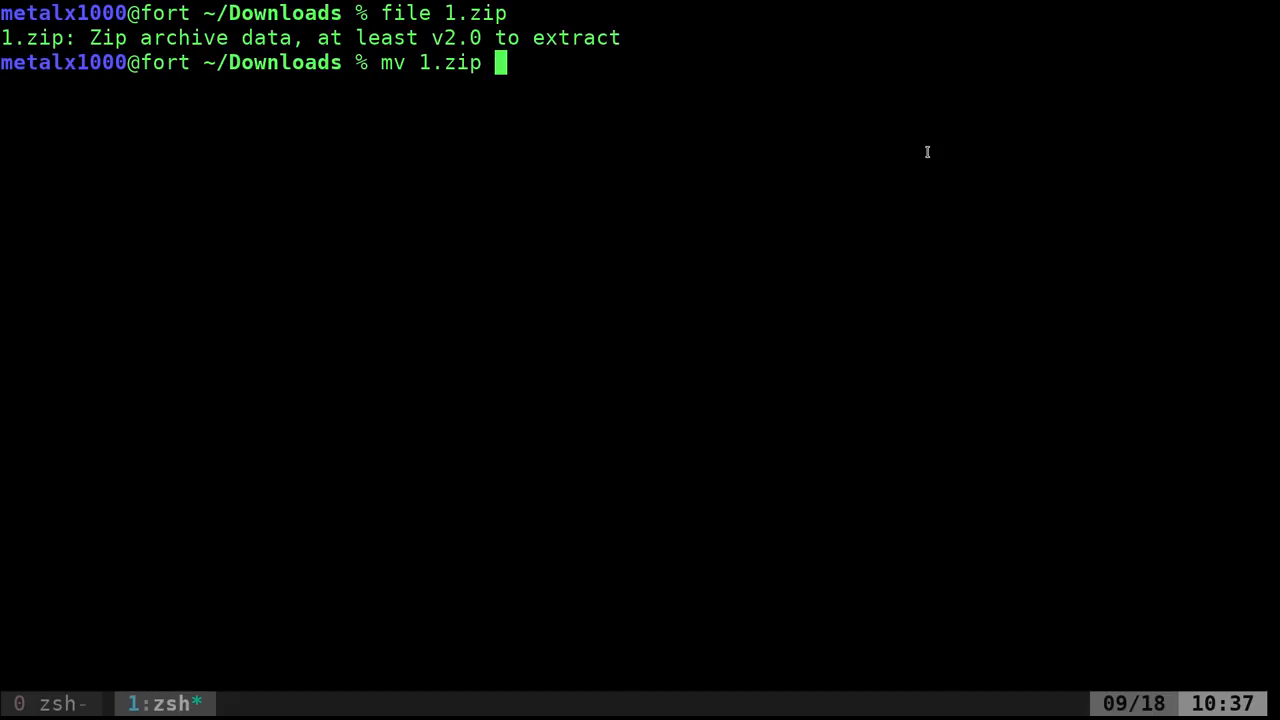
key("Return")
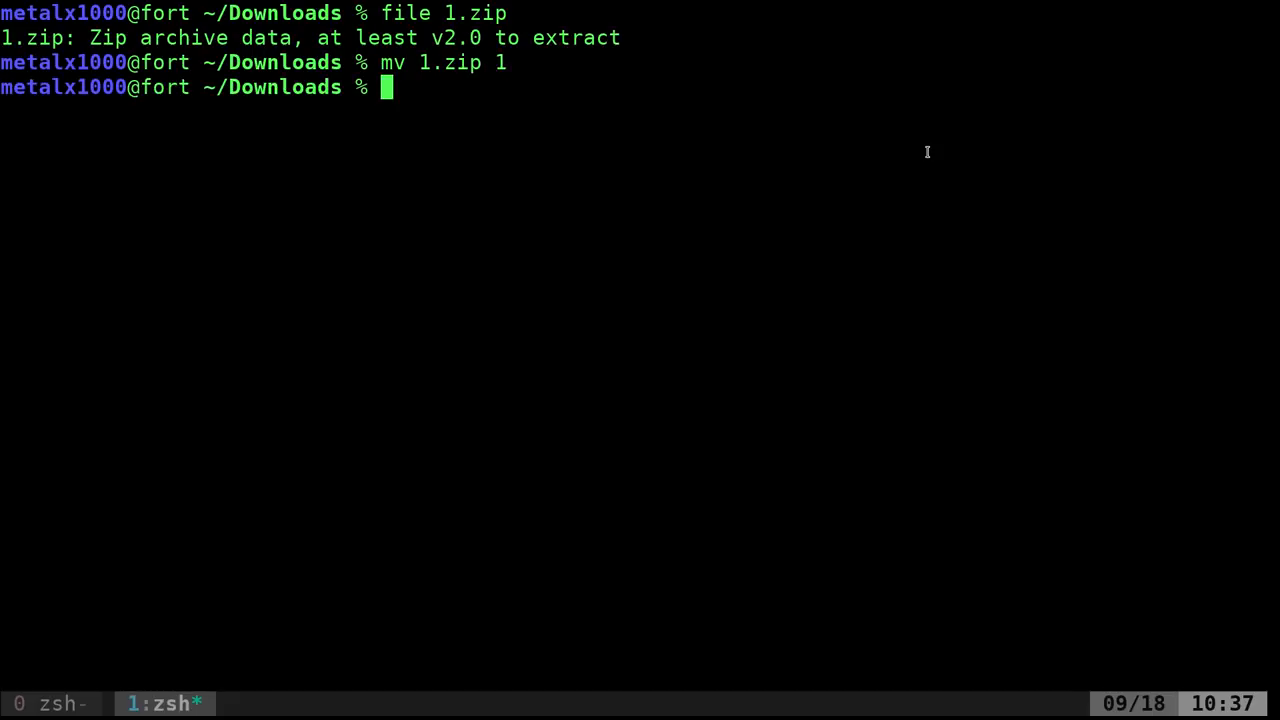
key("Return")
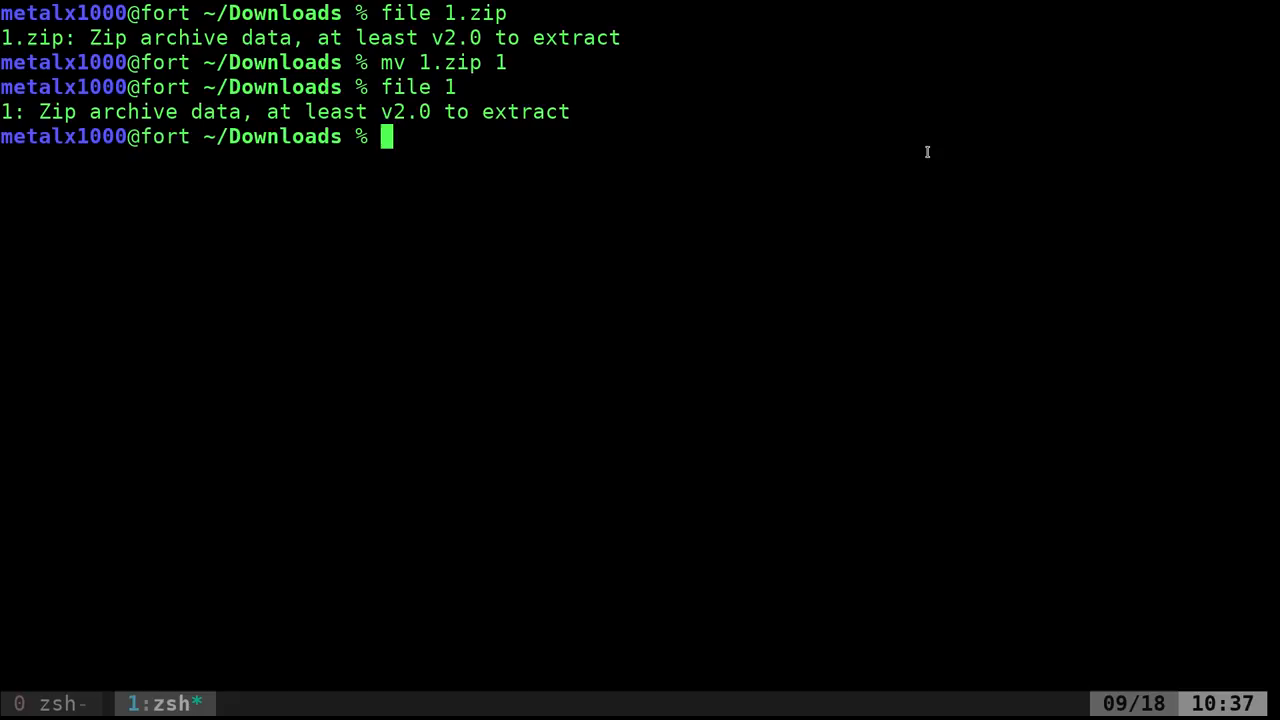
Step: Rename the archive to 2.pdf, then rename it back to 1.zip
type("mv 1")
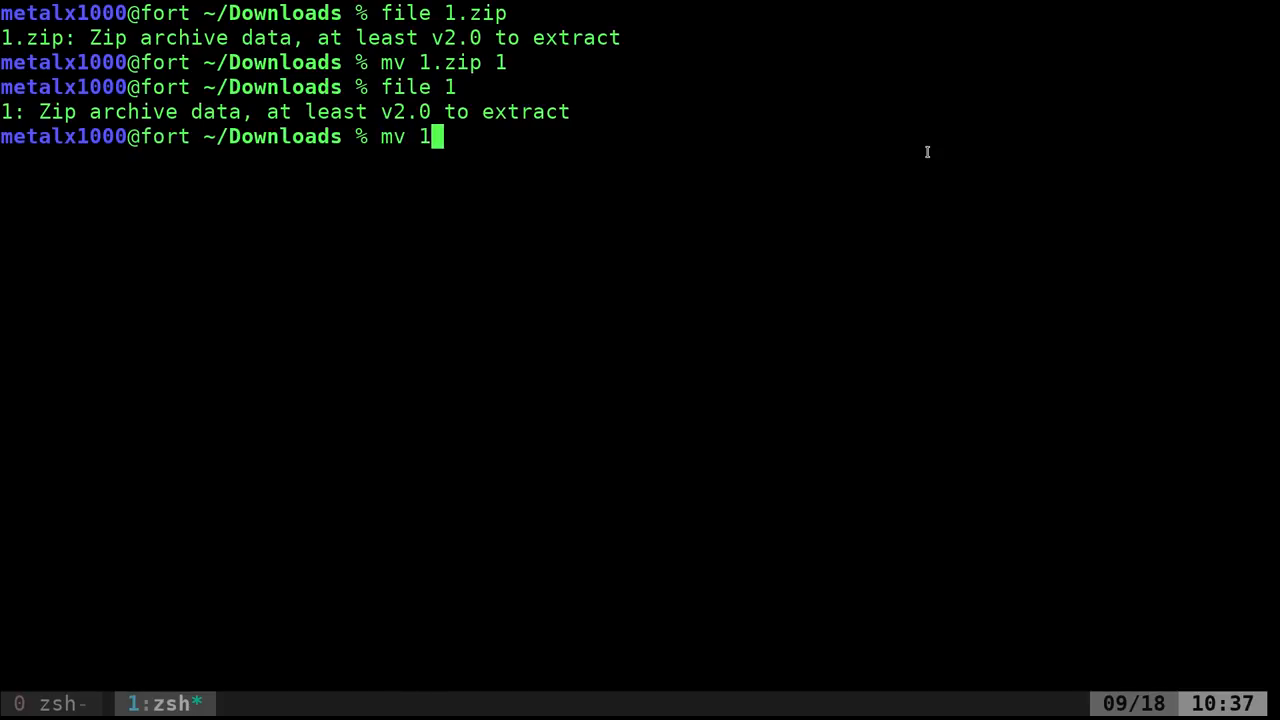
type("2.pdf")
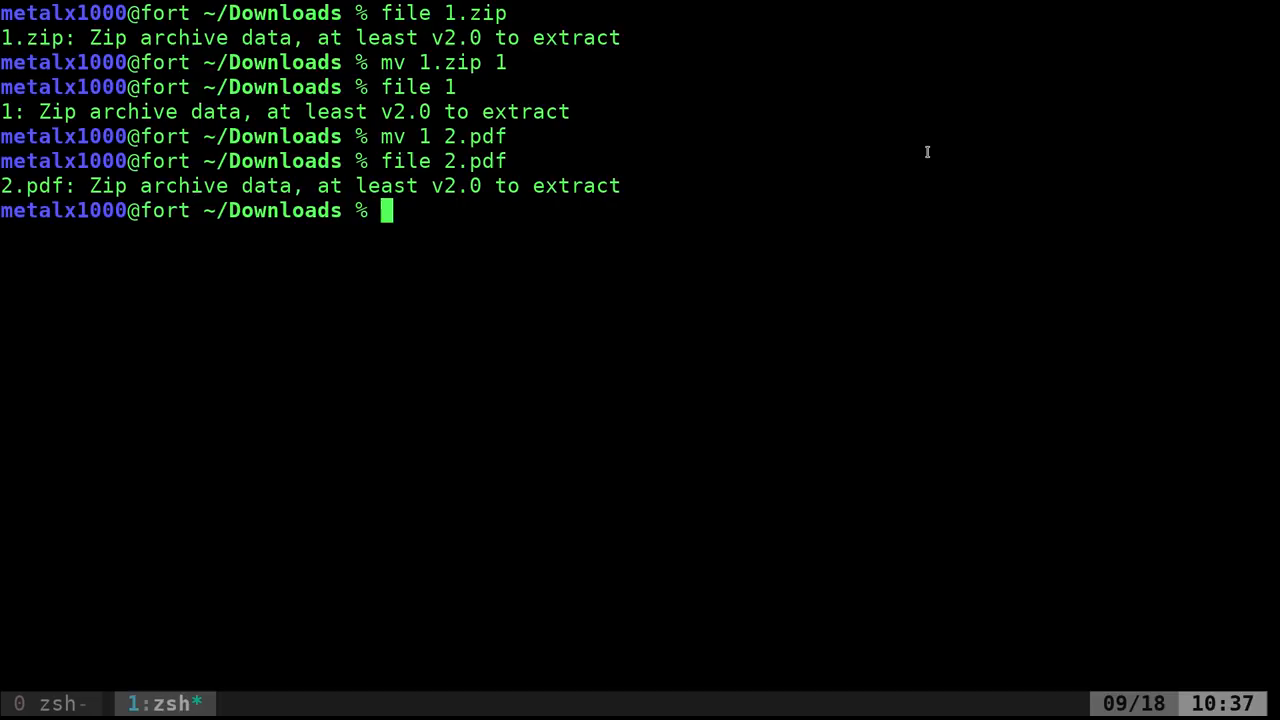
type("mv 2")
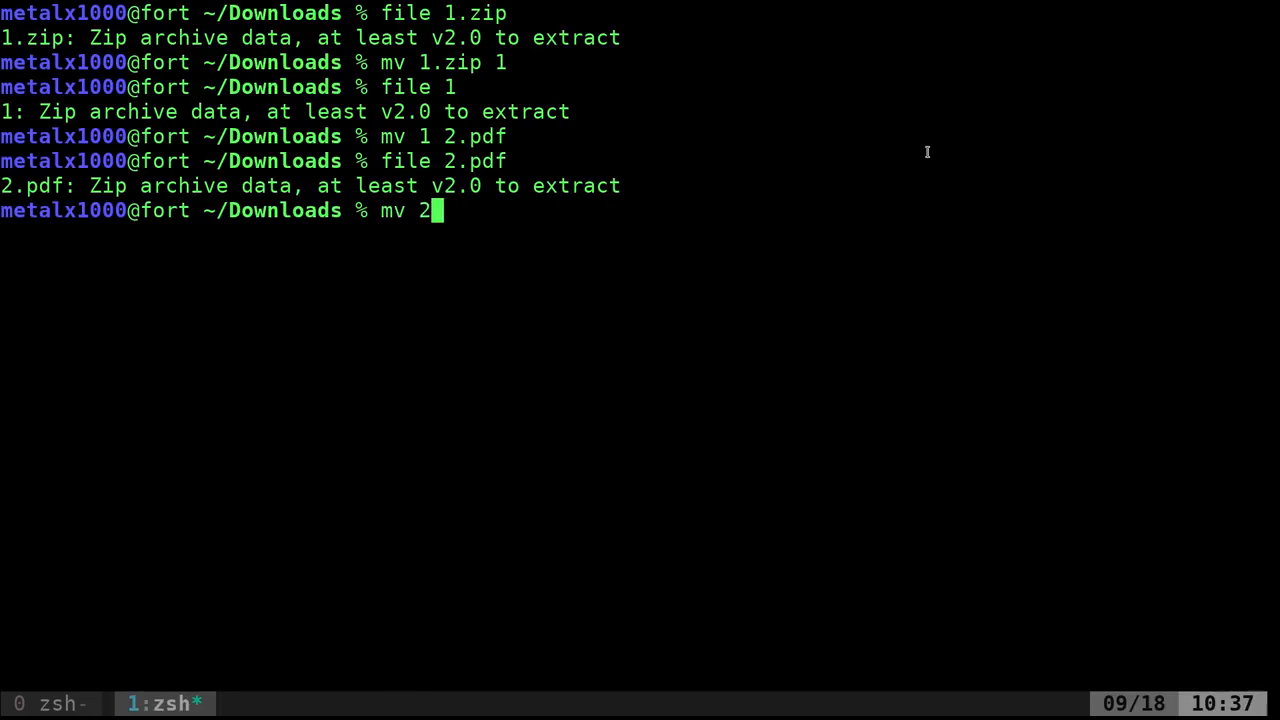
type(".pdf 1.zi")
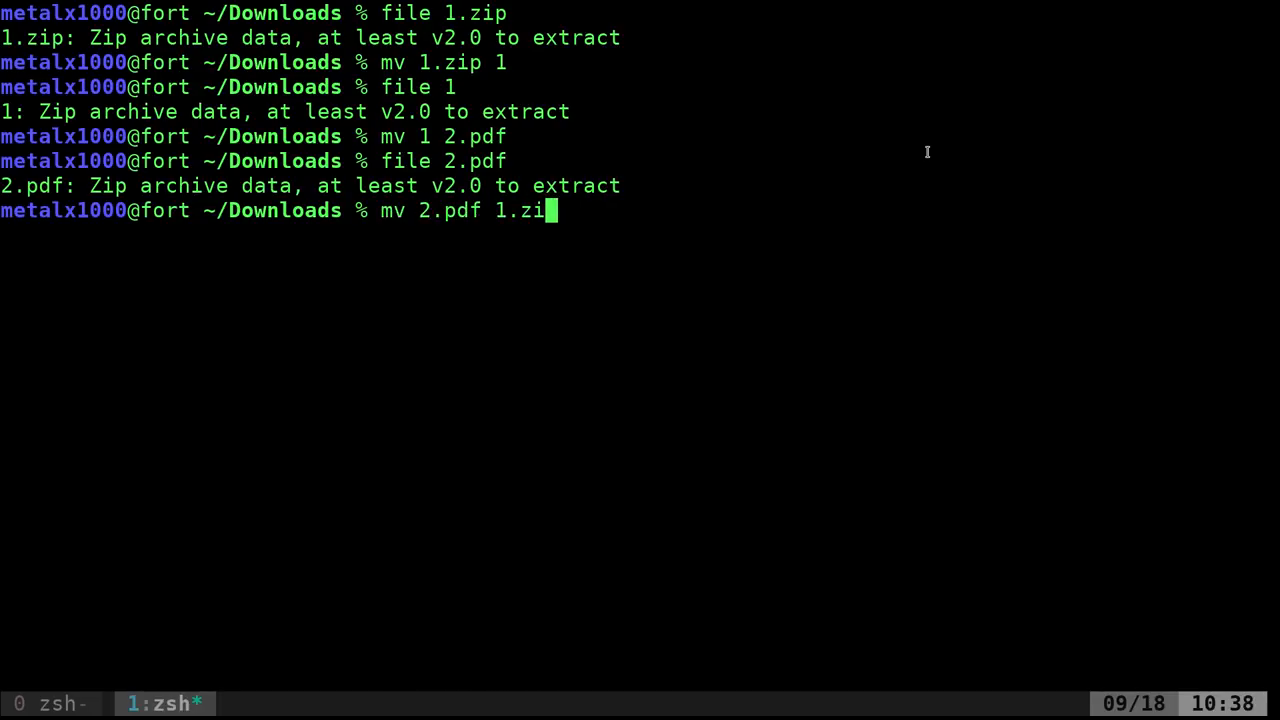
key("Return")
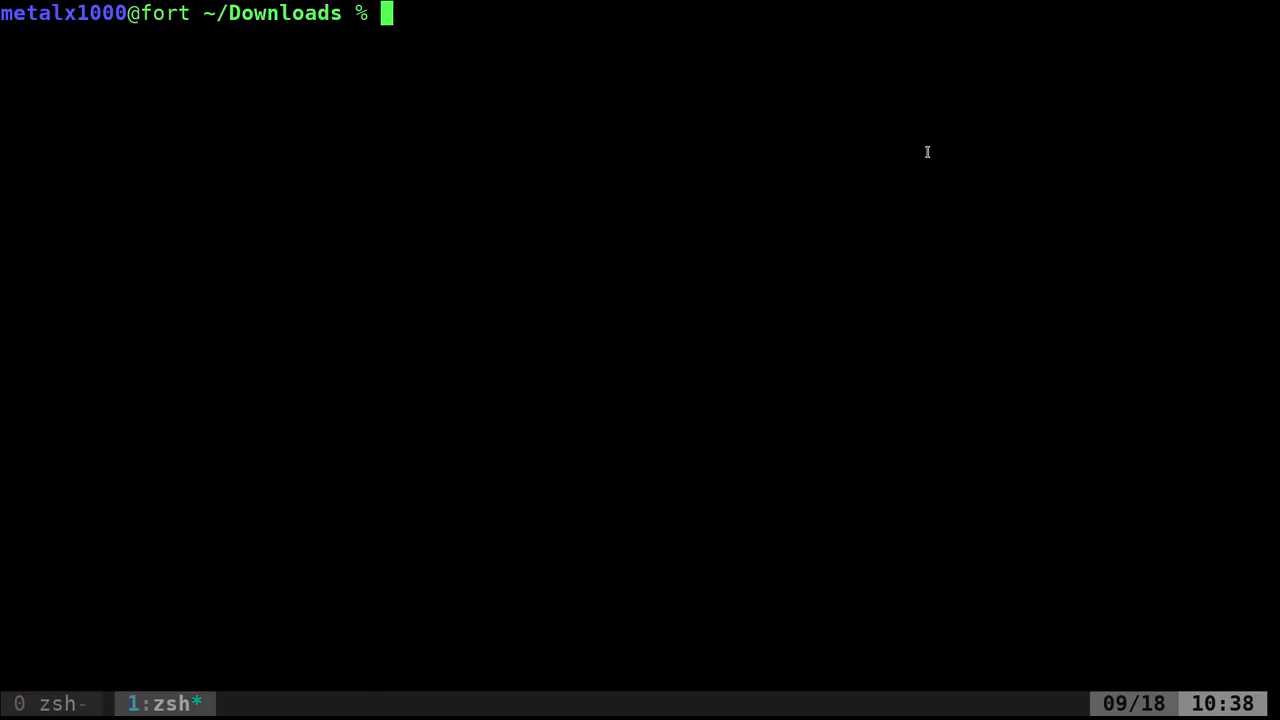
Step: Run file 1.* to show the types of 1.jpg, 1.pdf, 1.png and 1.zip
type("file")
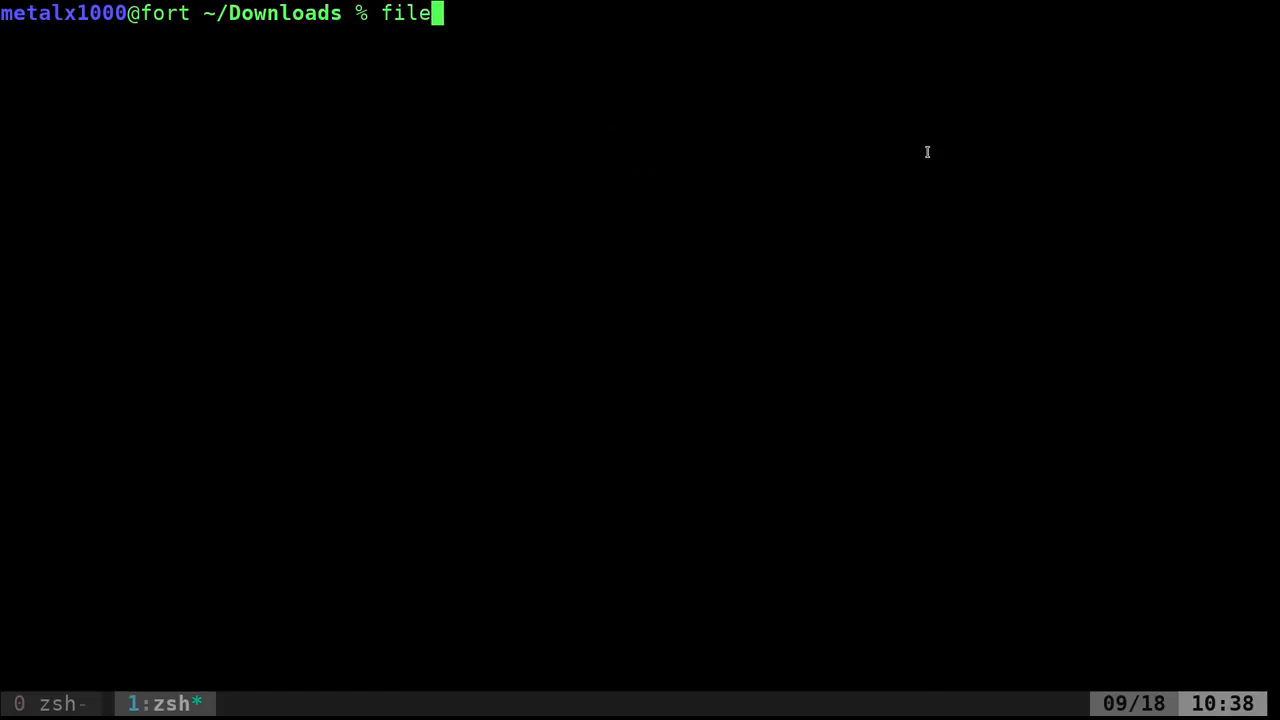
type("1")
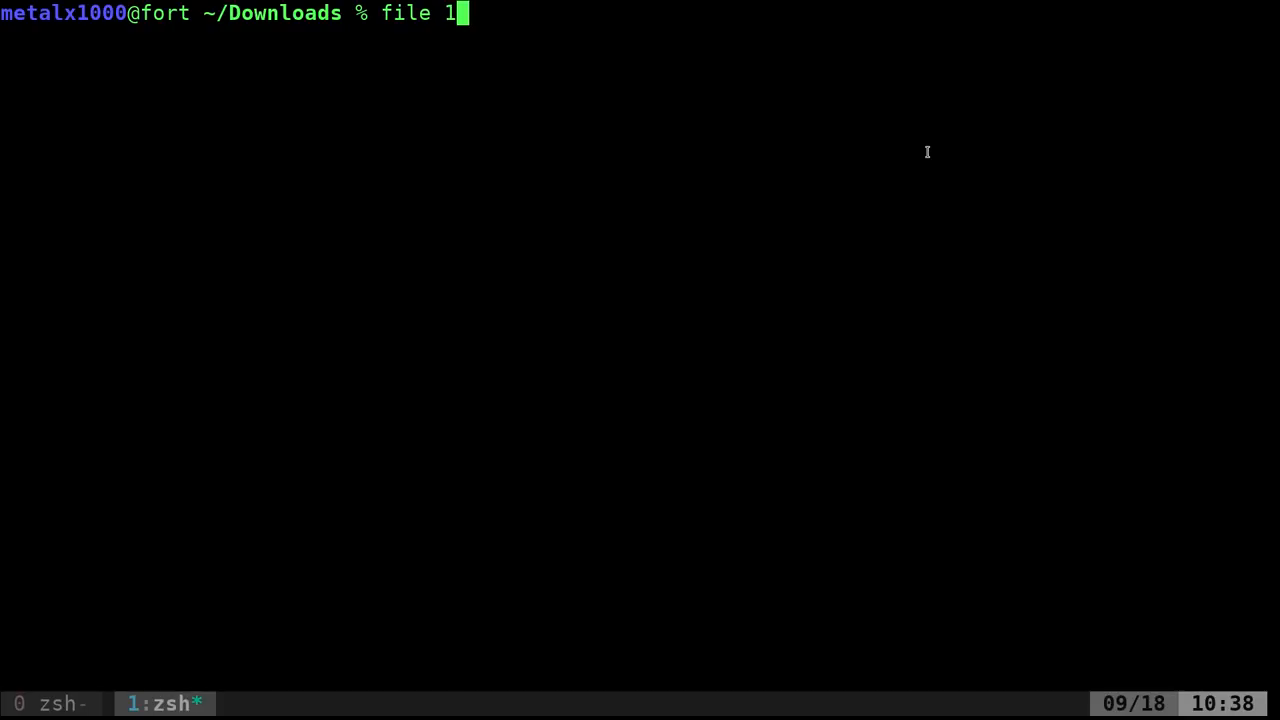
type(".*")
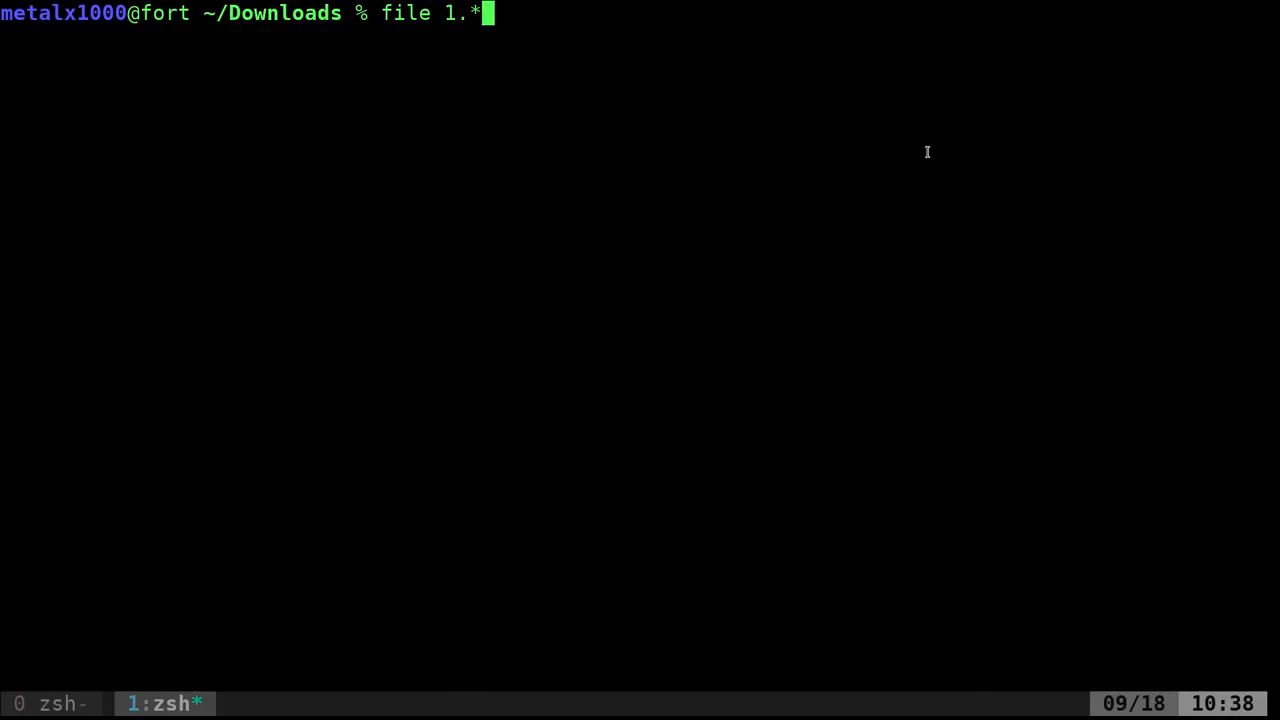
key("Return")
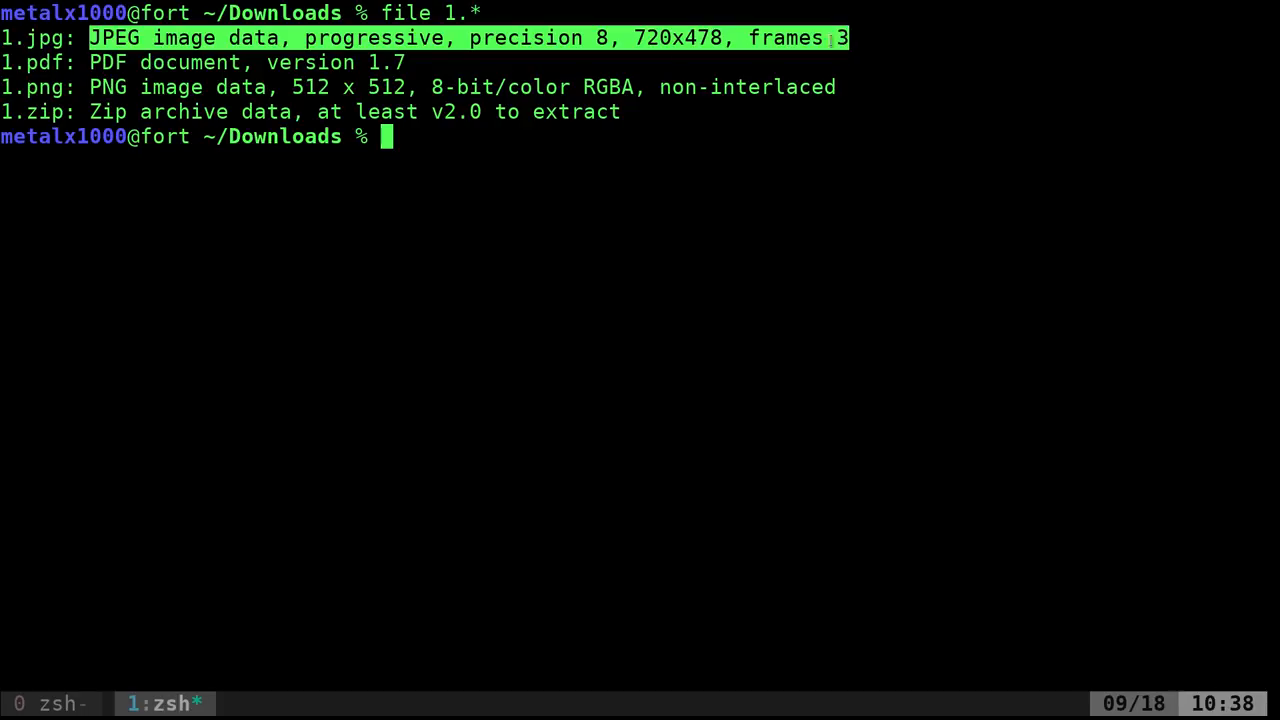
mouse_move(124, 76)
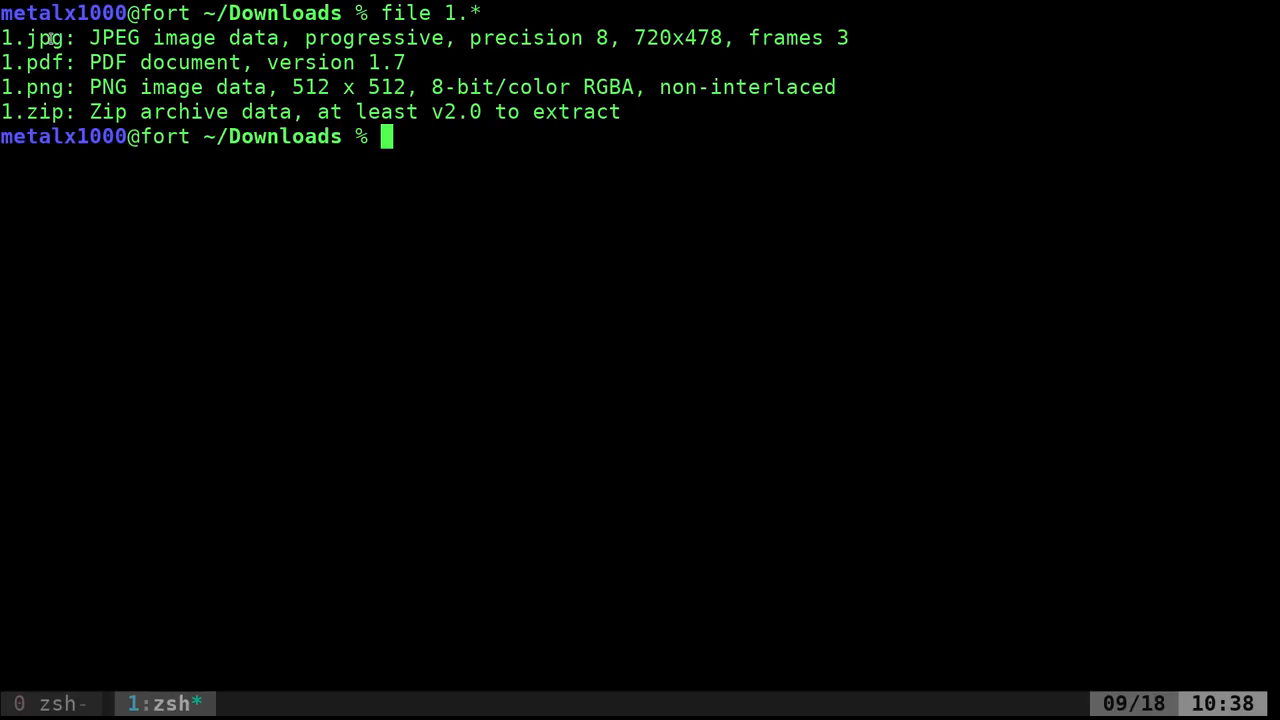
double_click(113, 37)
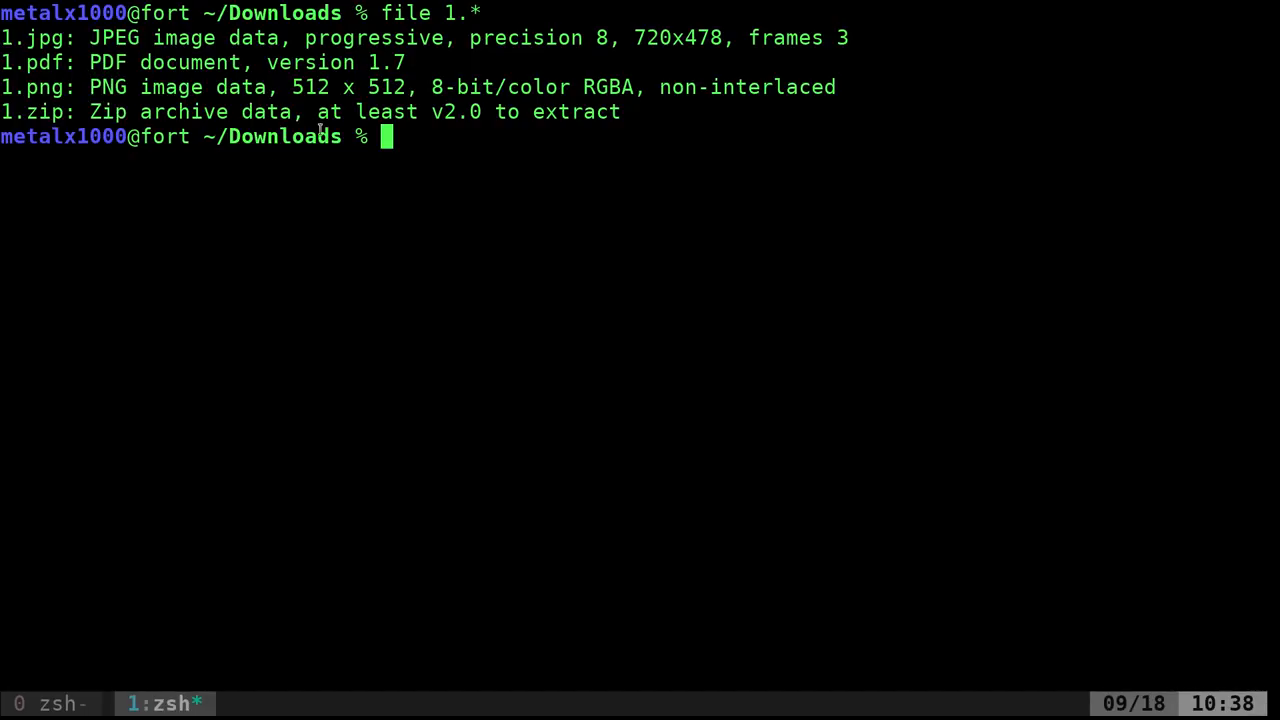
mouse_move(438, 282)
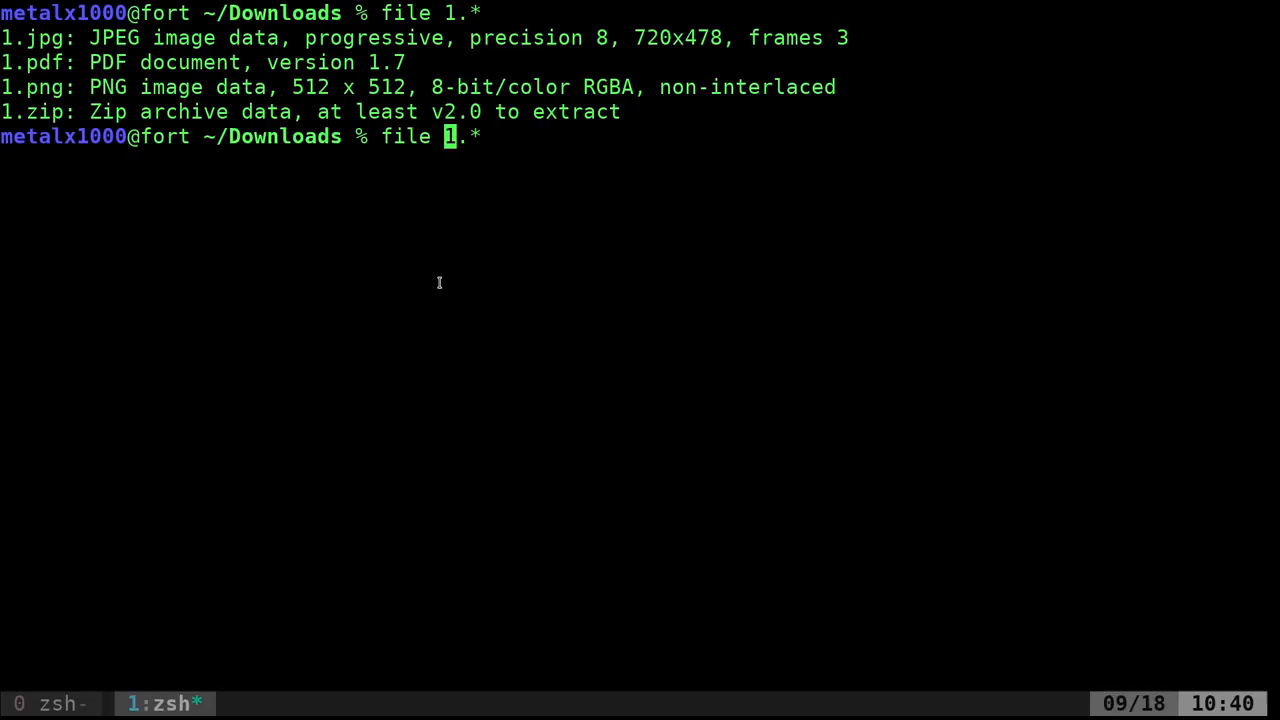
Step: Run file --mime-type 1.* to list the MIME types of all four files
type("--mim")
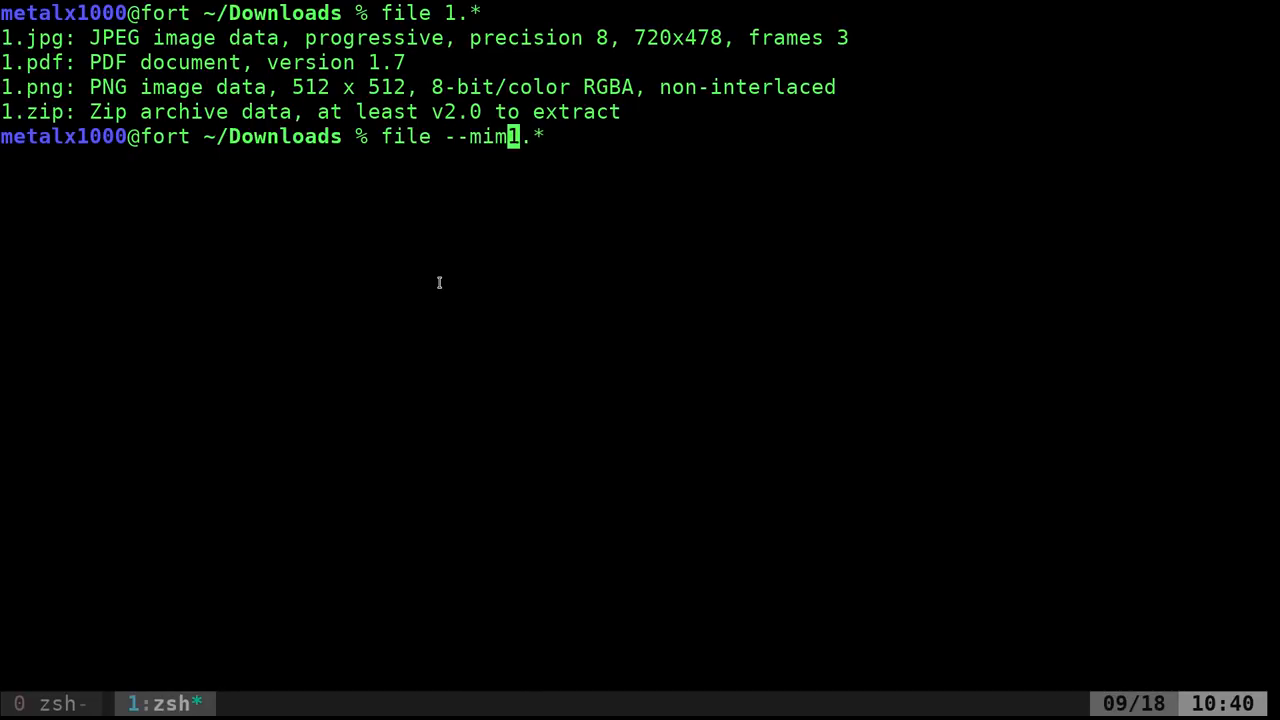
type("-type")
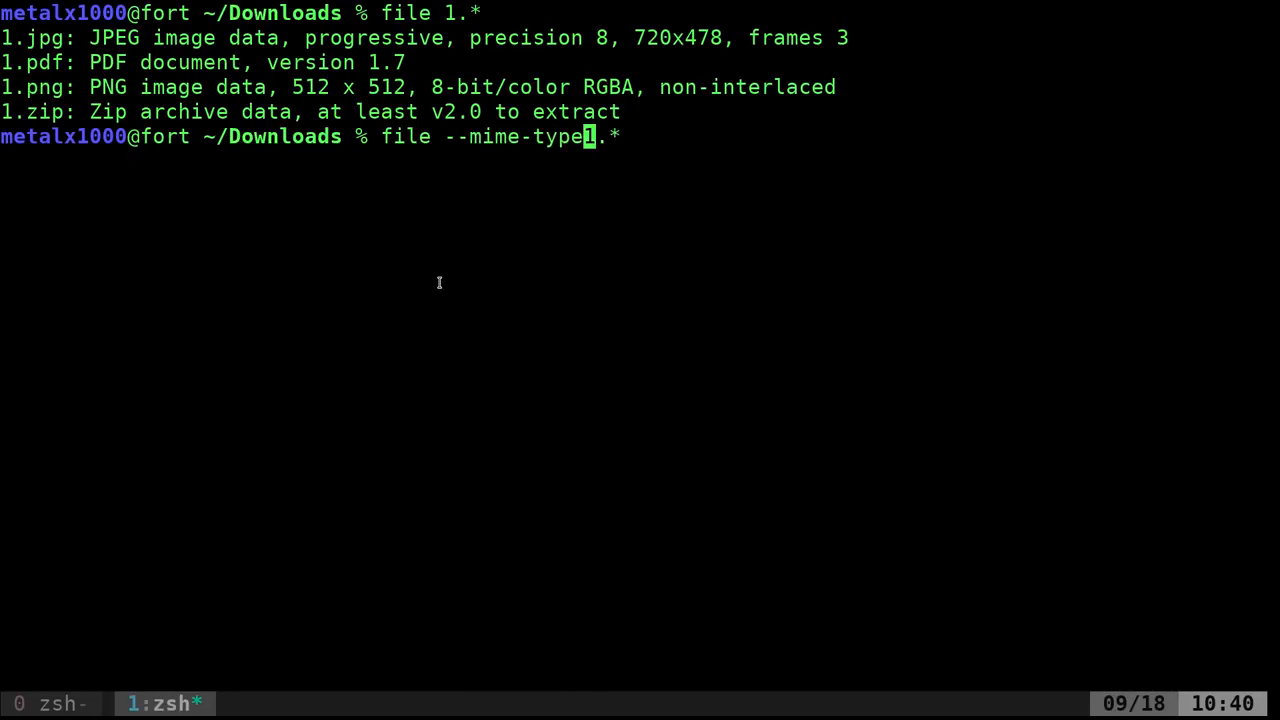
key("Return")
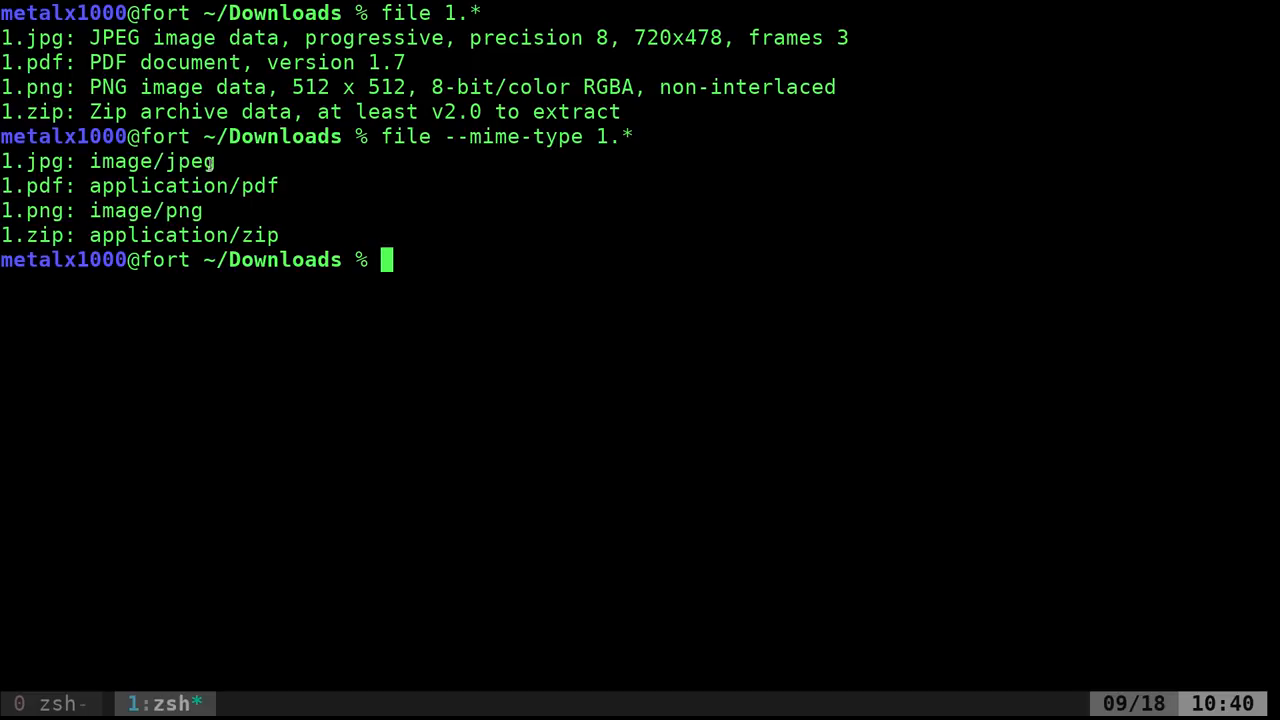
type("file --mime-type 1.jpg")
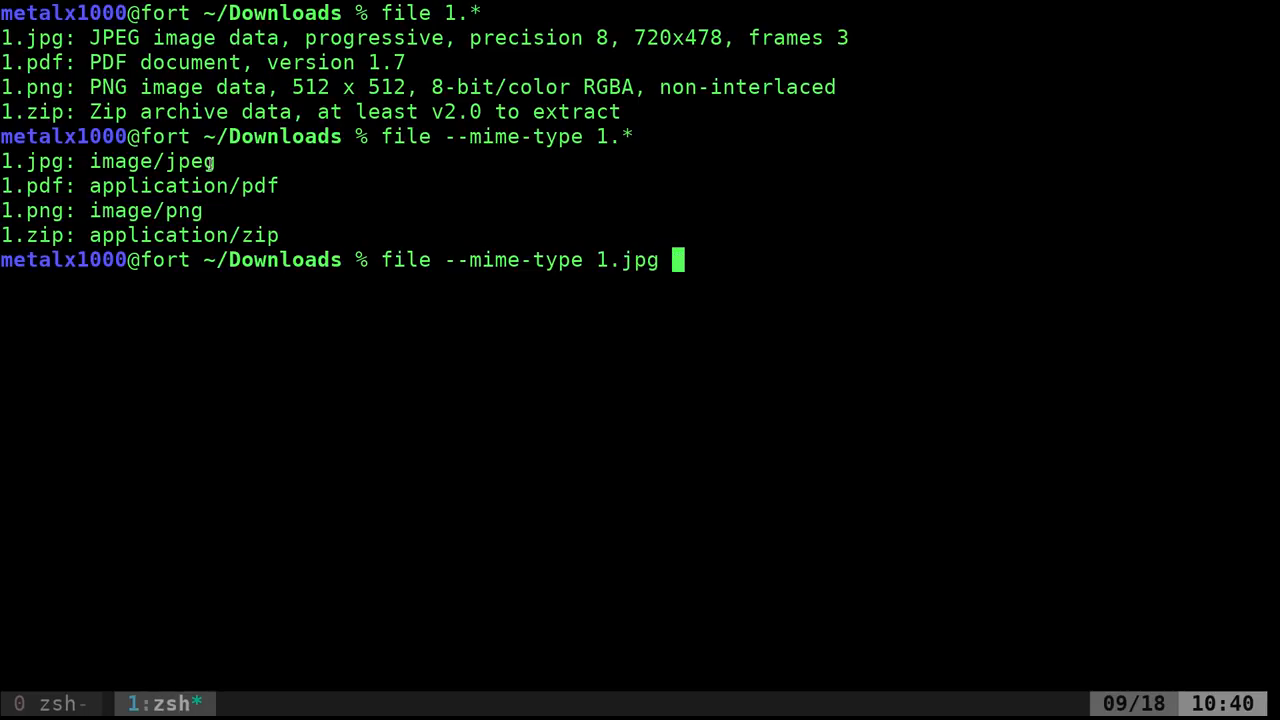
Step: Query 1.jpg's MIME type and pipe it through awk '{print $2}' to print image/jpeg
key("Return")
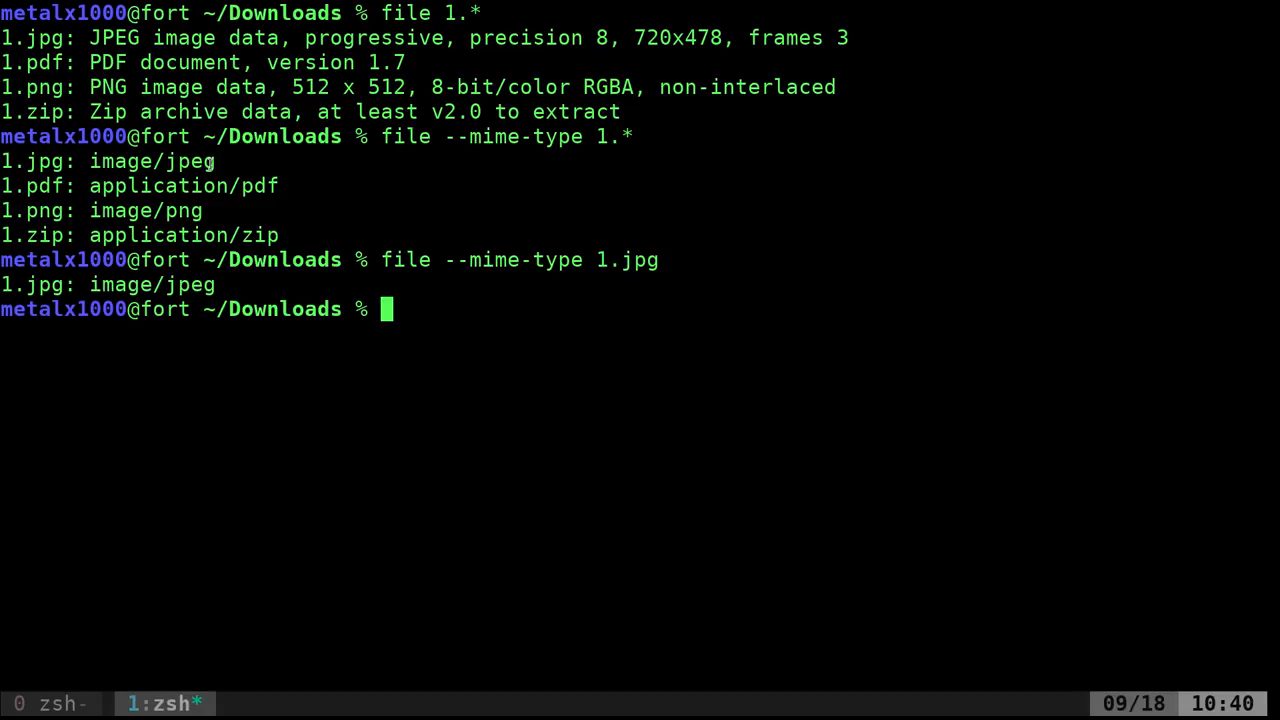
type("file --mime-type 1.jpg |awk '{")
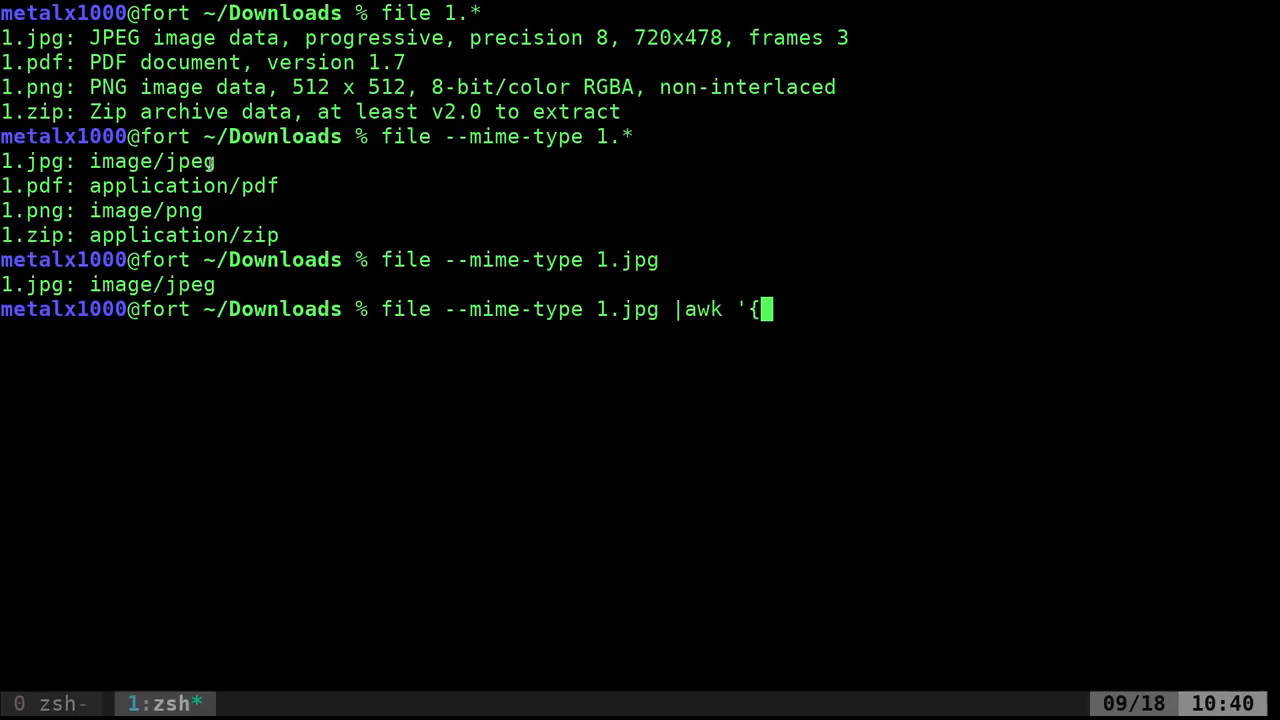
type("}'")
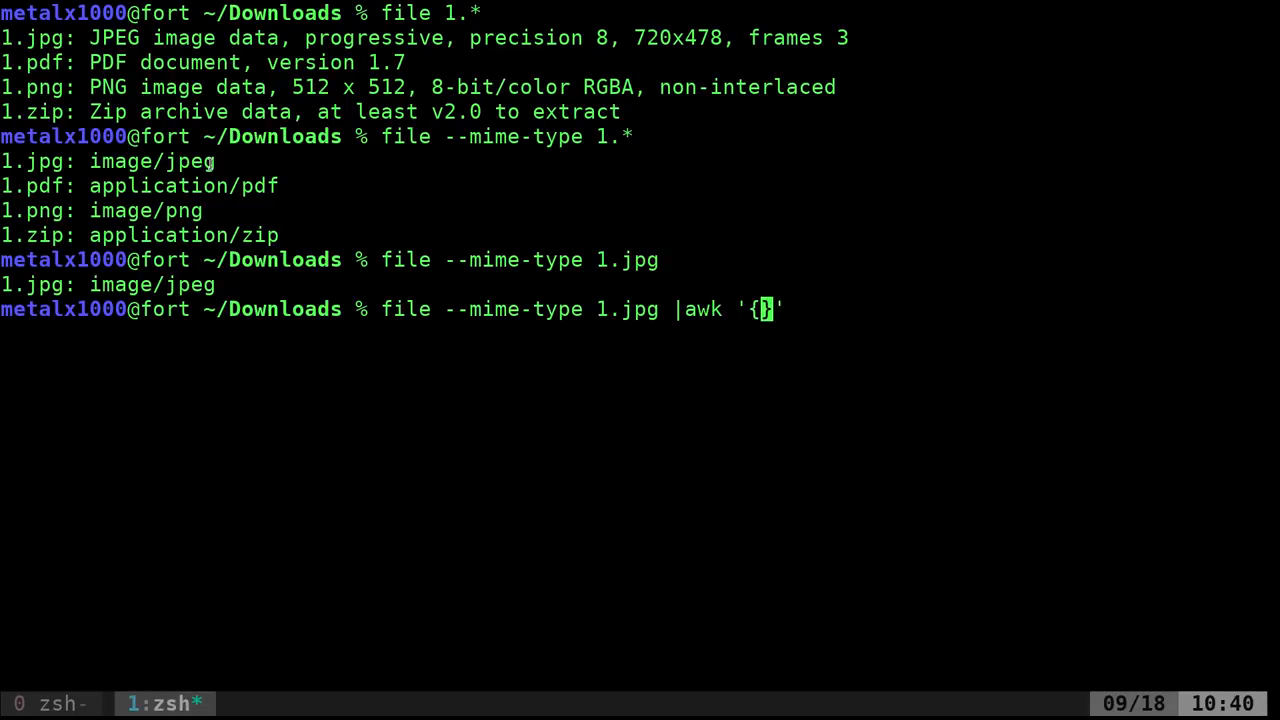
type("print $2")
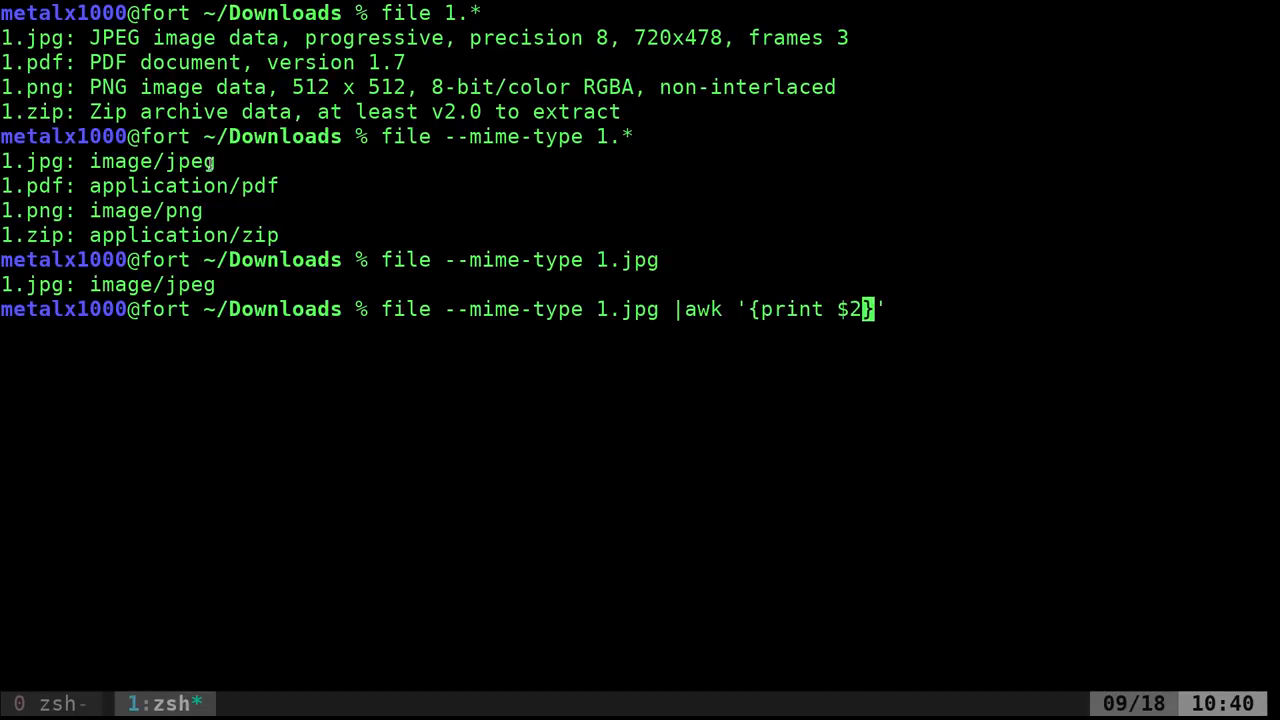
key("Return")
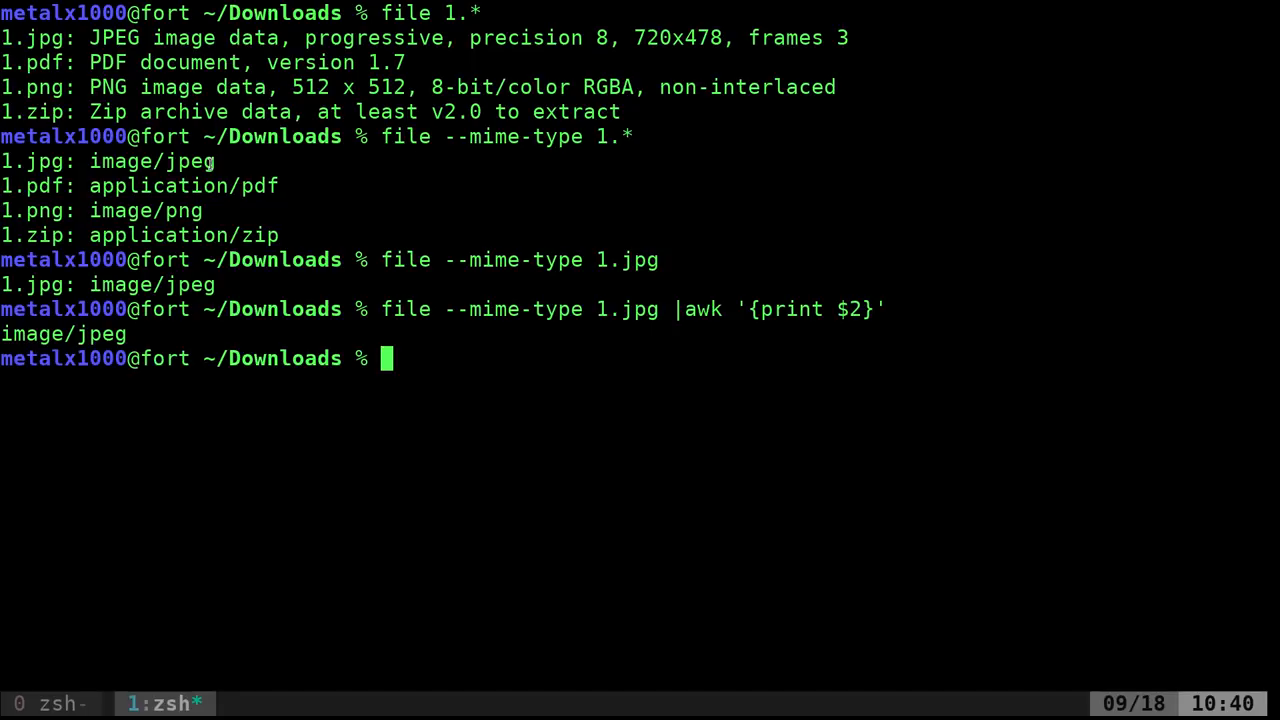